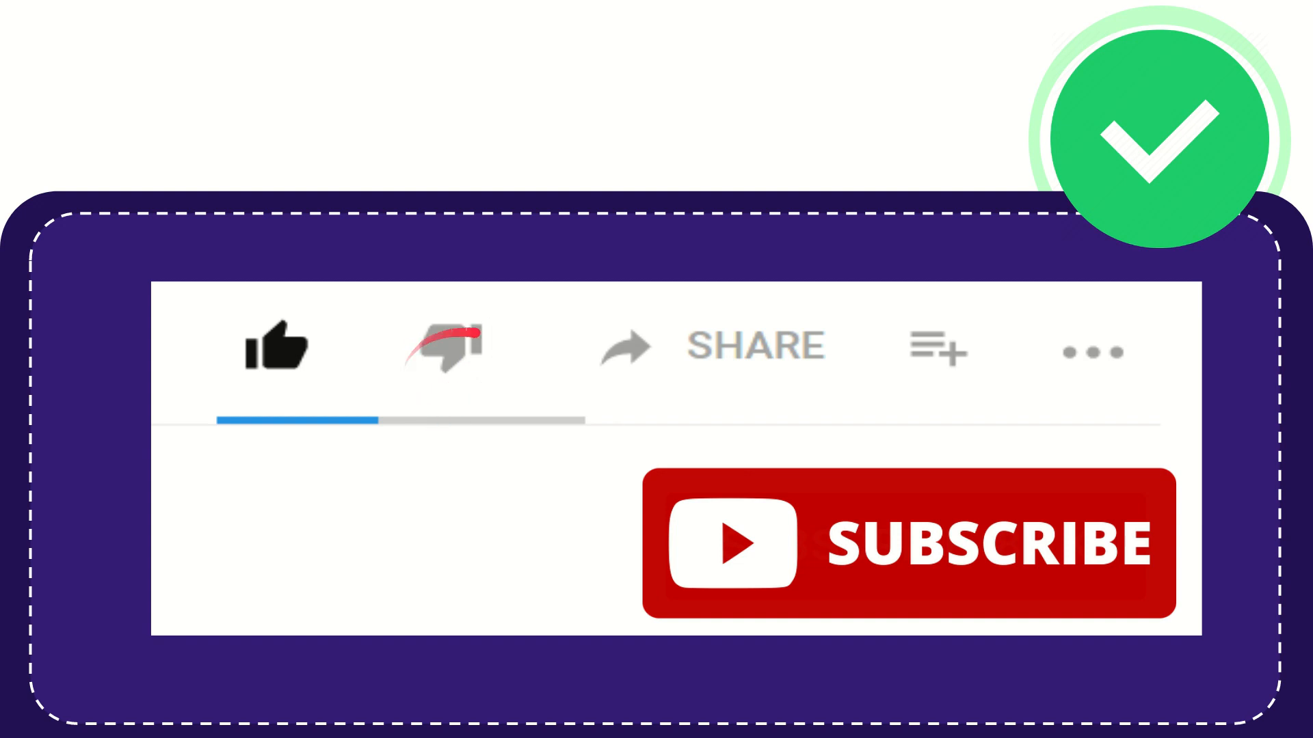
{"action": "left_click", "coordinate": [449, 346]}
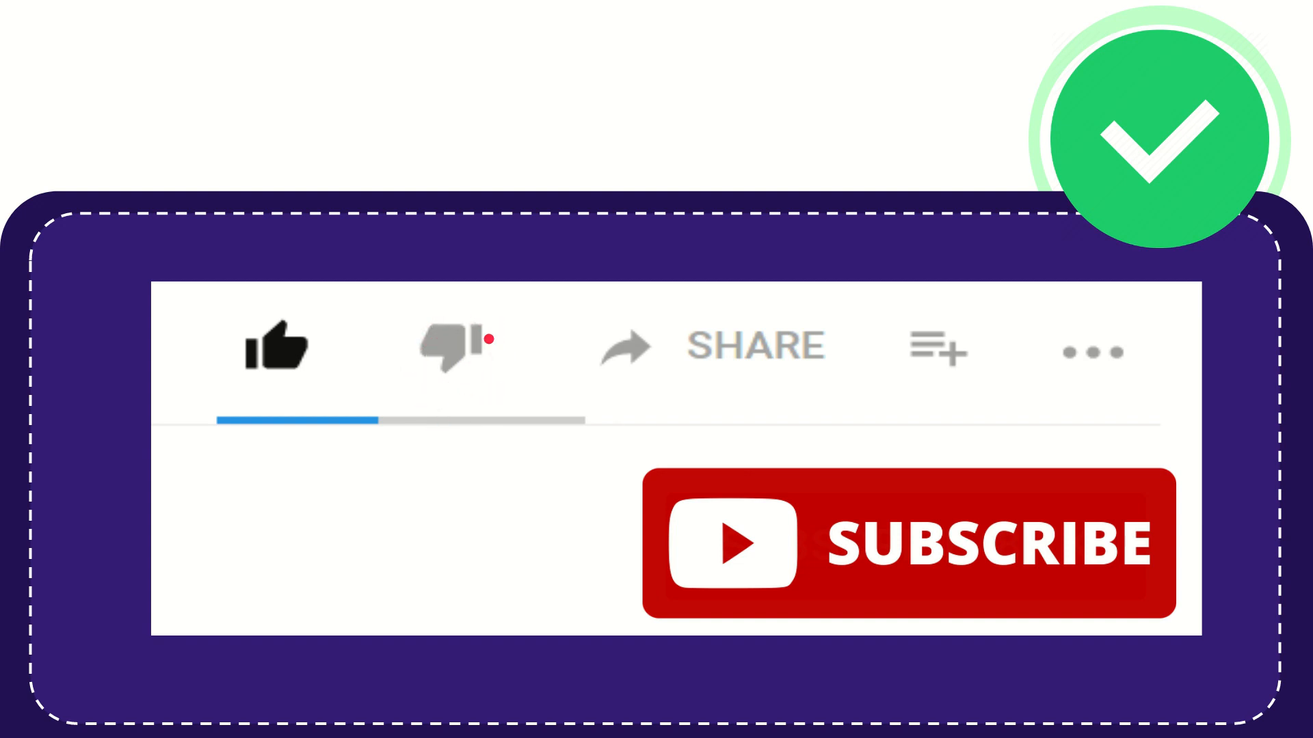
{"action": "left_click", "coordinate": [454, 346]}
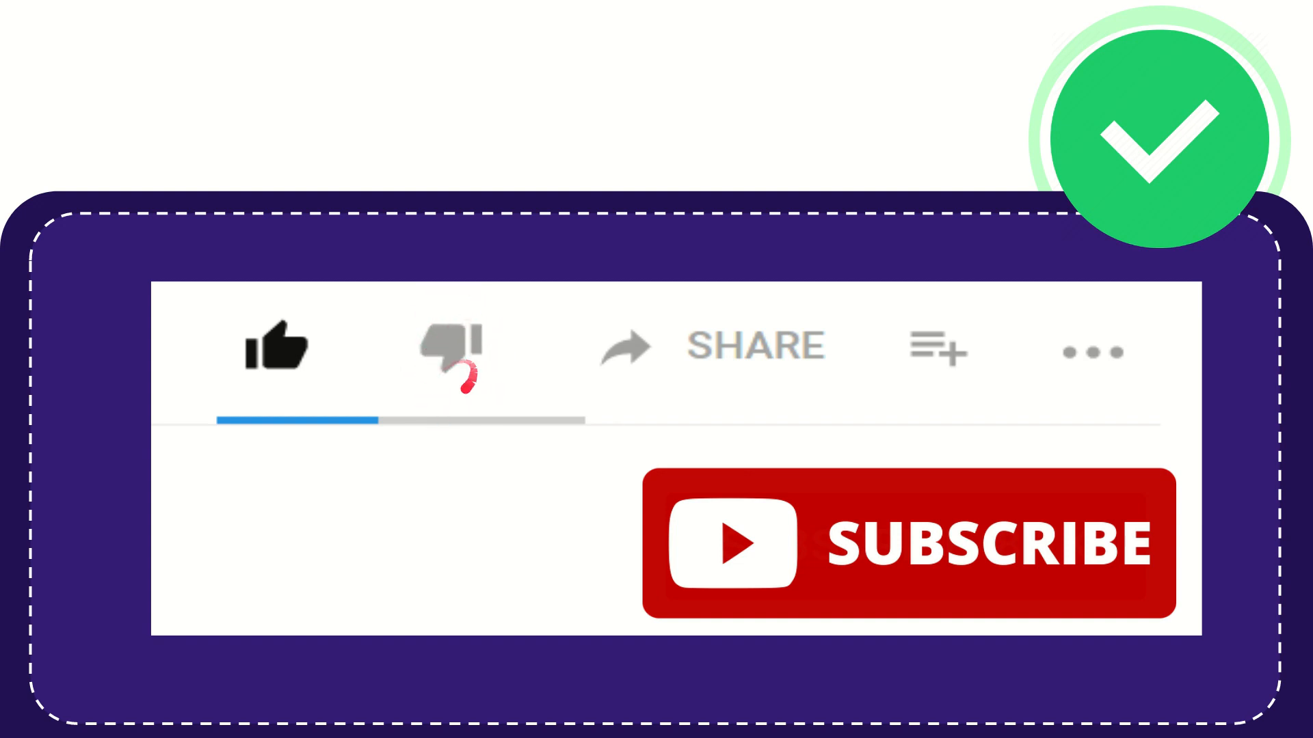